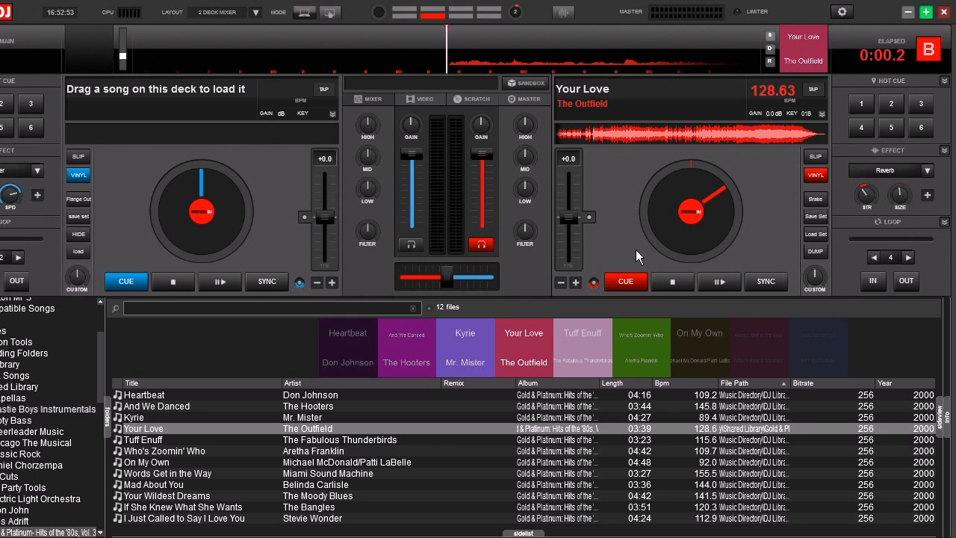
{"action": "mouse_move", "coordinate": [596, 211]}
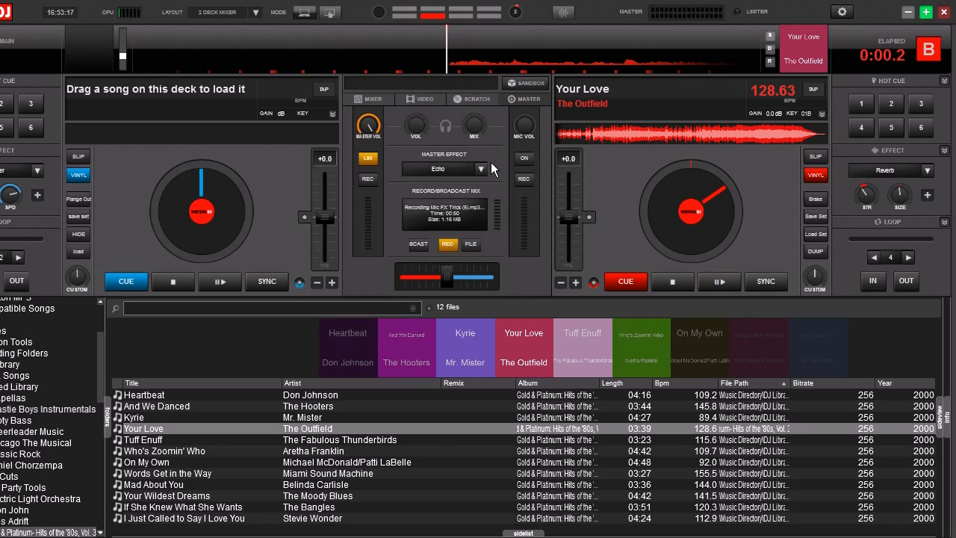
Start Your Love playing on deck 2 and bring up the audio settings.
{"action": "left_click", "coordinate": [718, 280]}
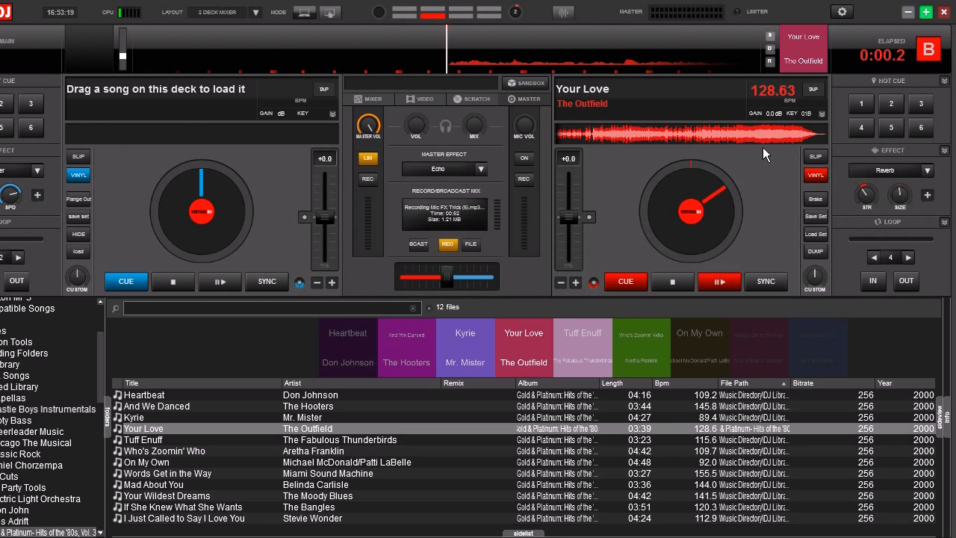
{"action": "left_click", "coordinate": [842, 11]}
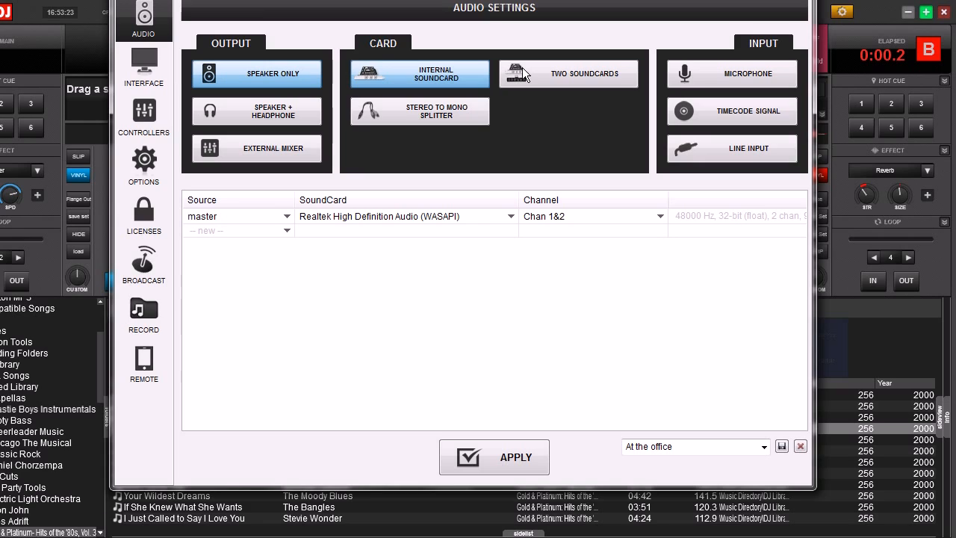
{"action": "mouse_move", "coordinate": [270, 224]}
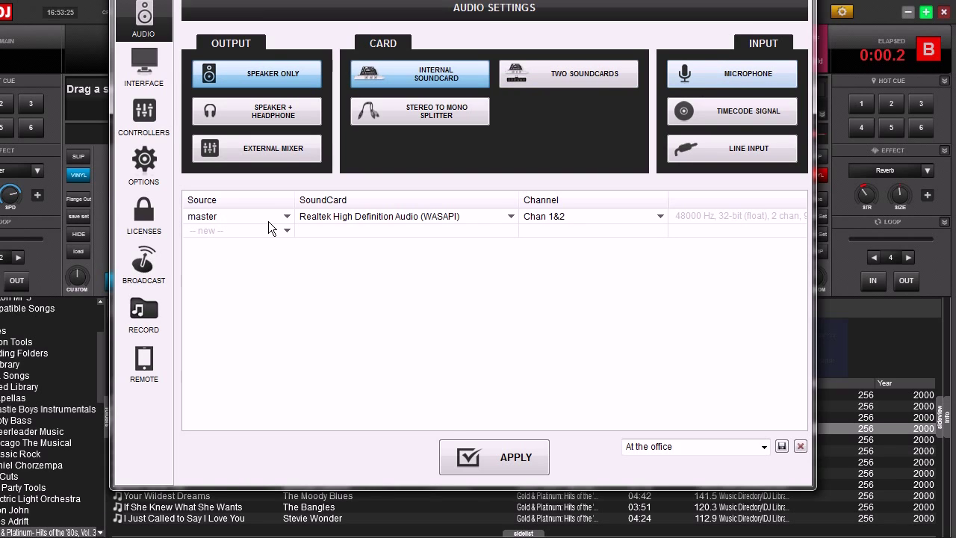
Add a MICROPHONE input row on the internal soundcard and apply the setup.
{"action": "left_click", "coordinate": [732, 73]}
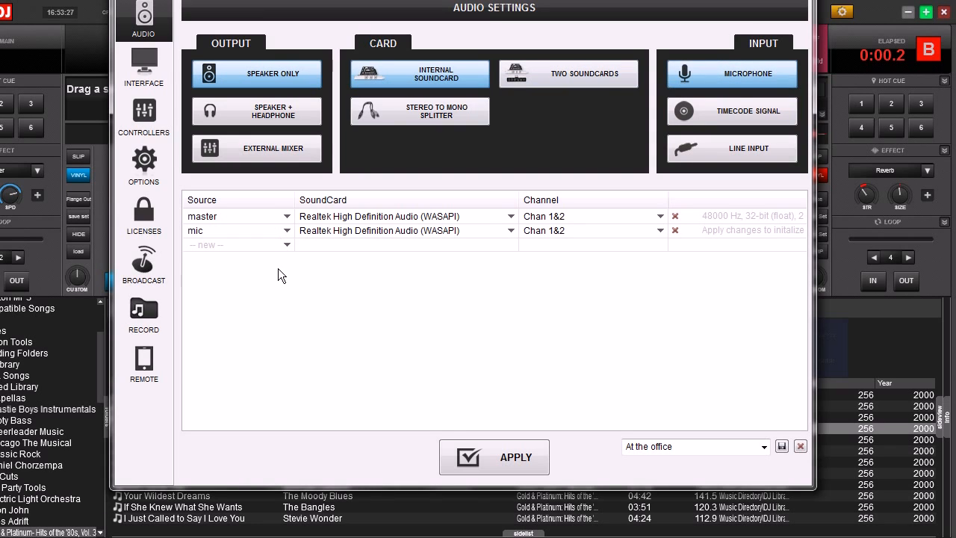
{"action": "mouse_move", "coordinate": [363, 237]}
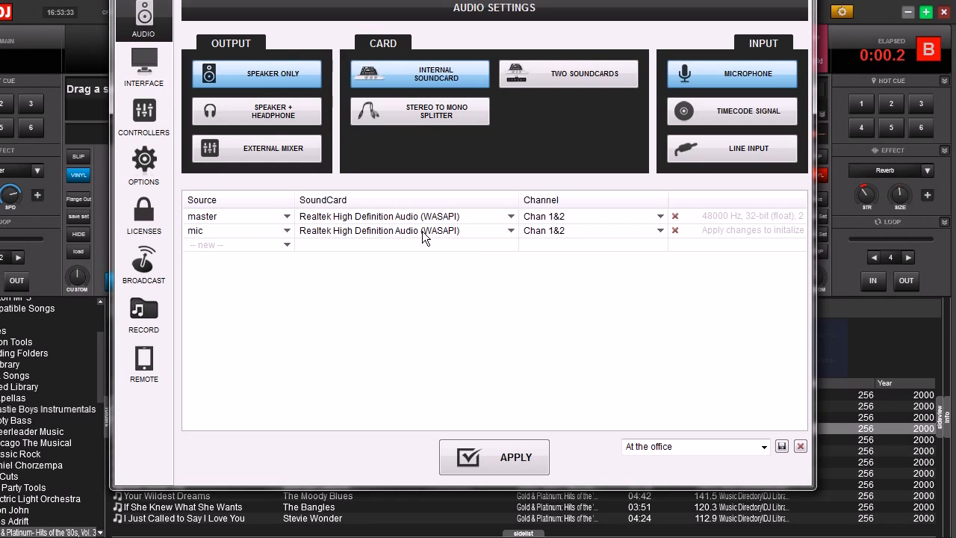
{"action": "left_click", "coordinate": [494, 456]}
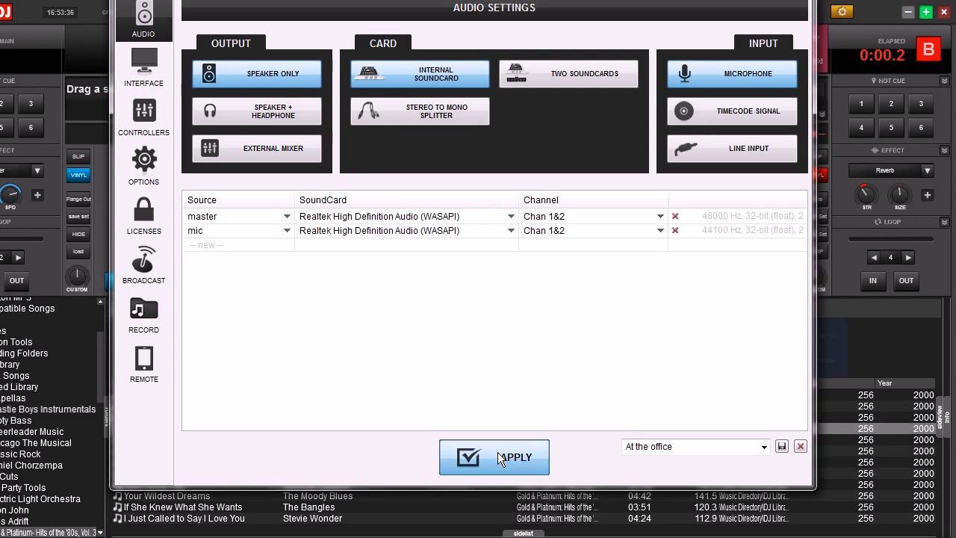
{"action": "mouse_move", "coordinate": [822, 4]}
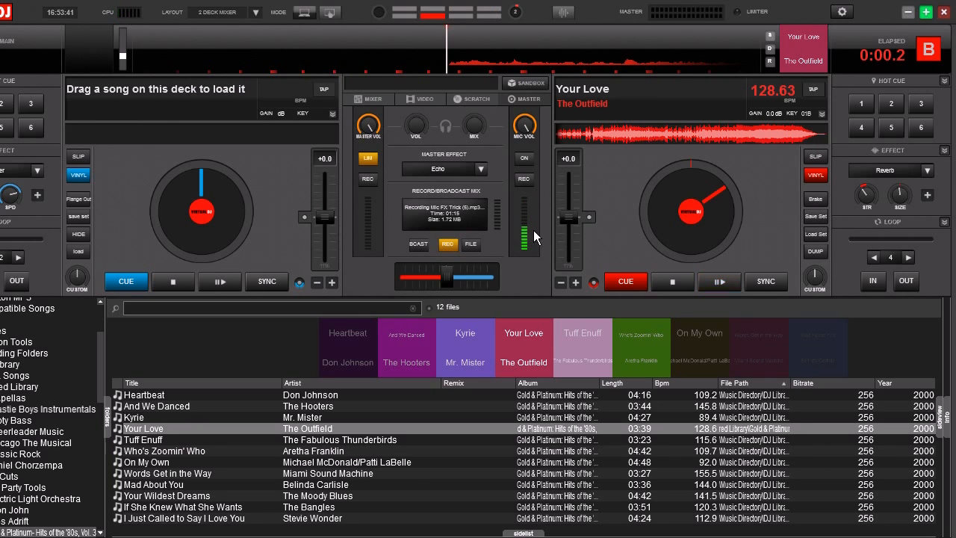
{"action": "mouse_move", "coordinate": [528, 227]}
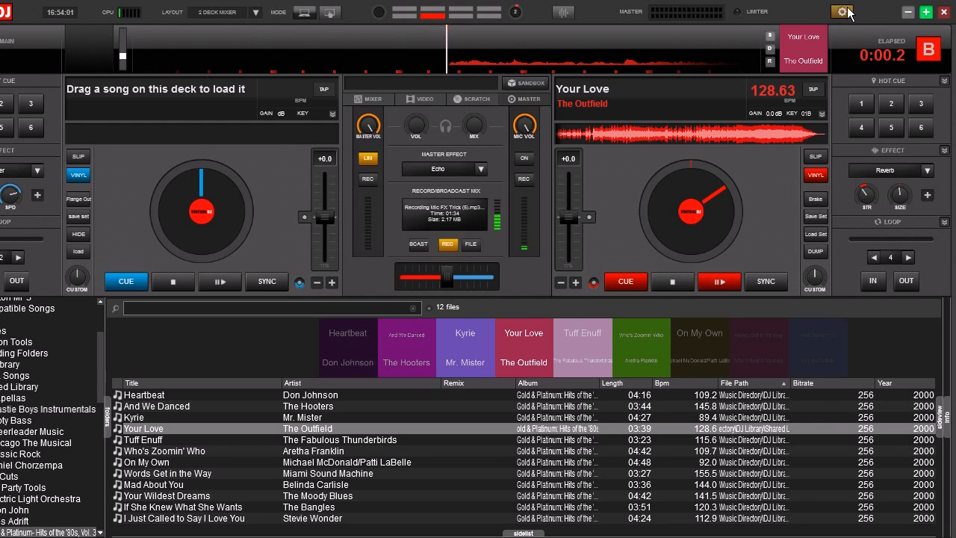
Reopen the audio settings after checking the MIC VOL meter shows signal.
{"action": "left_click", "coordinate": [842, 11]}
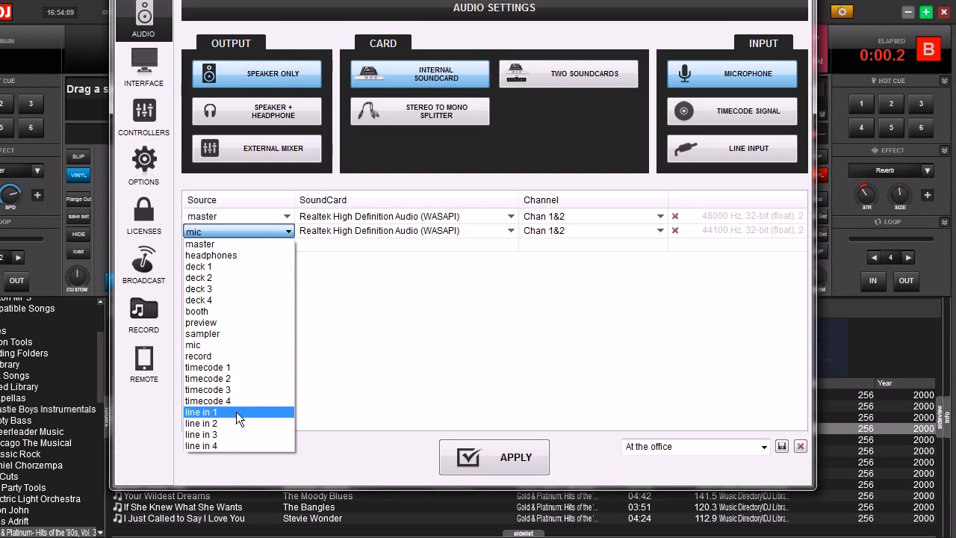
Change the mic row's source to line in 1 and apply.
{"action": "left_click", "coordinate": [201, 411]}
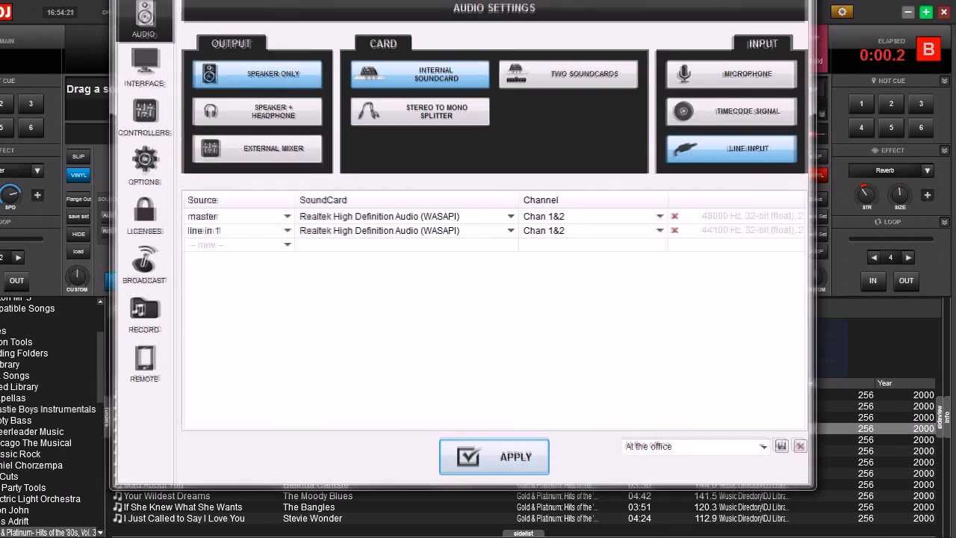
{"action": "left_click", "coordinate": [495, 455]}
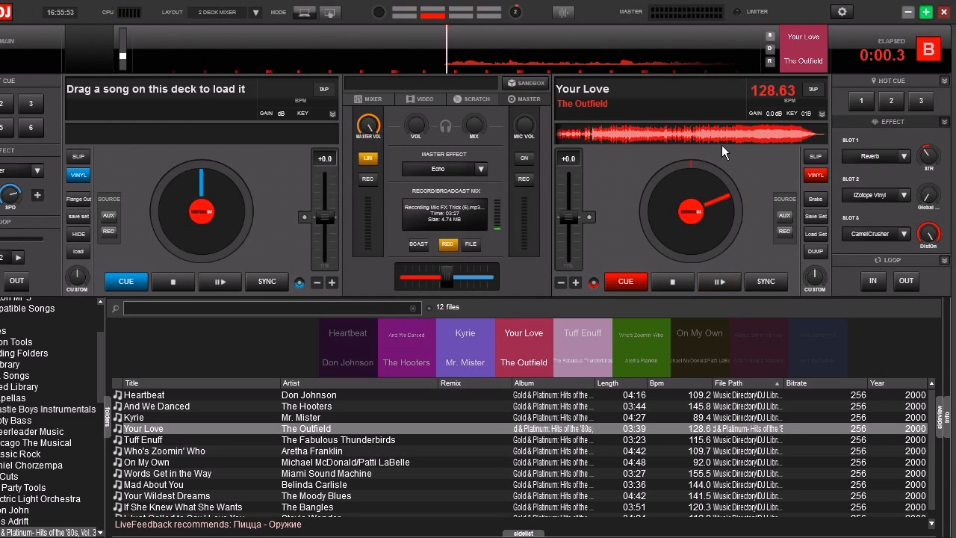
{"action": "mouse_move", "coordinate": [752, 160]}
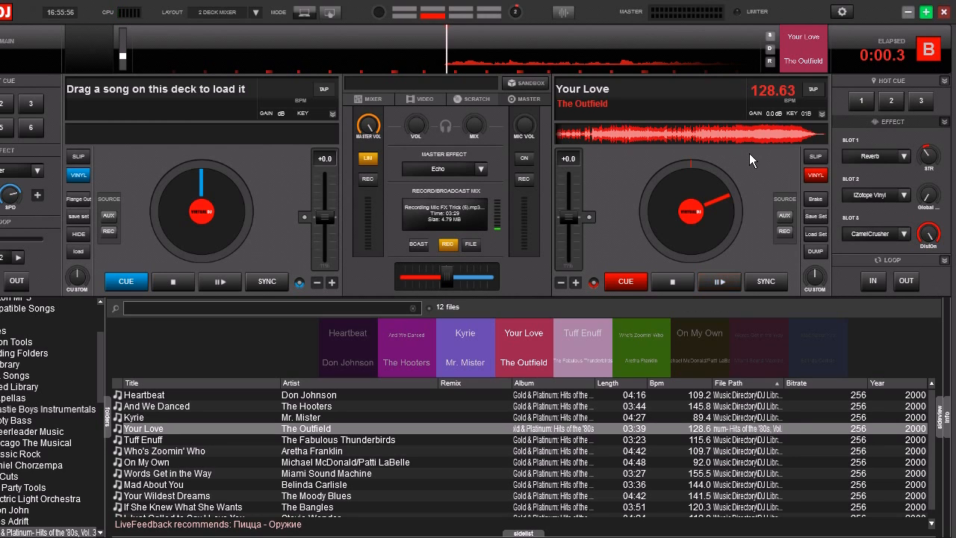
Switch the layout from 2 DECK MIXER to 6 DECK MIXER.
{"action": "left_click", "coordinate": [718, 282]}
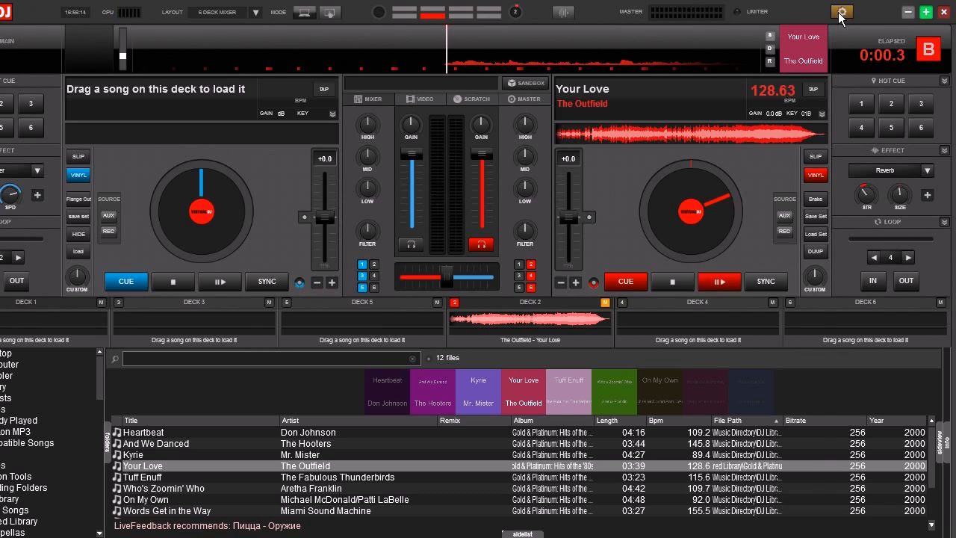
In audio settings, set the second input's source to line in 6 and apply.
{"action": "left_click", "coordinate": [845, 11]}
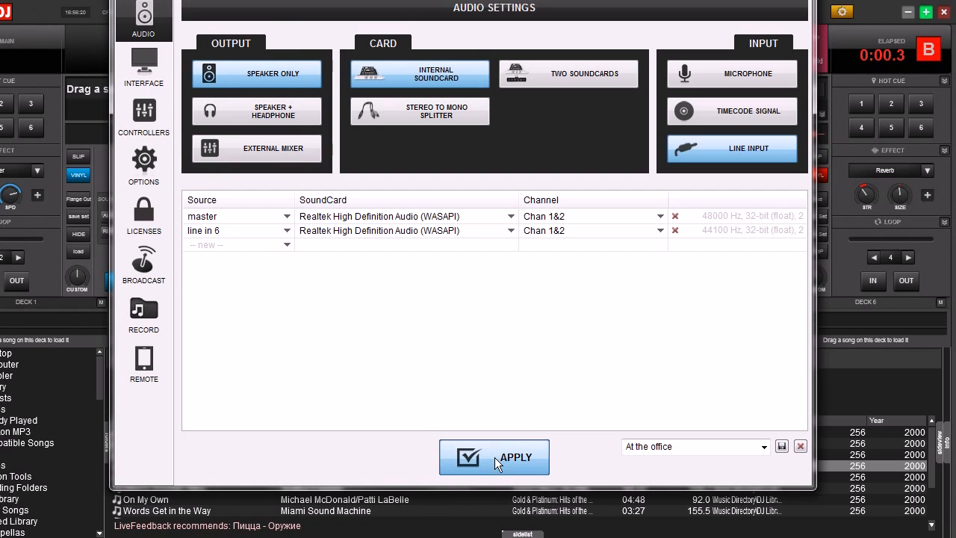
{"action": "left_click", "coordinate": [494, 456]}
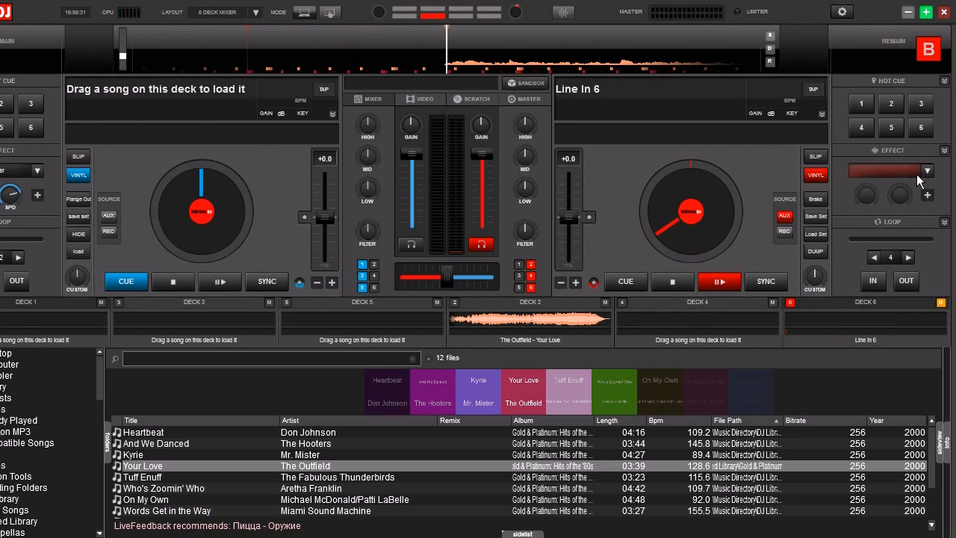
Load deck 2 onto the right deck and resume playing Your Love.
{"action": "left_click", "coordinate": [908, 170]}
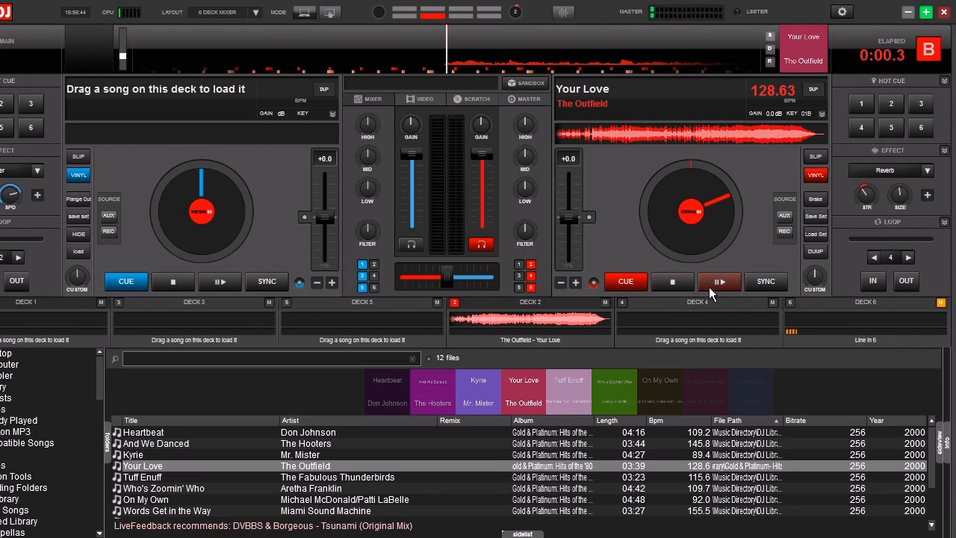
{"action": "left_click", "coordinate": [718, 280]}
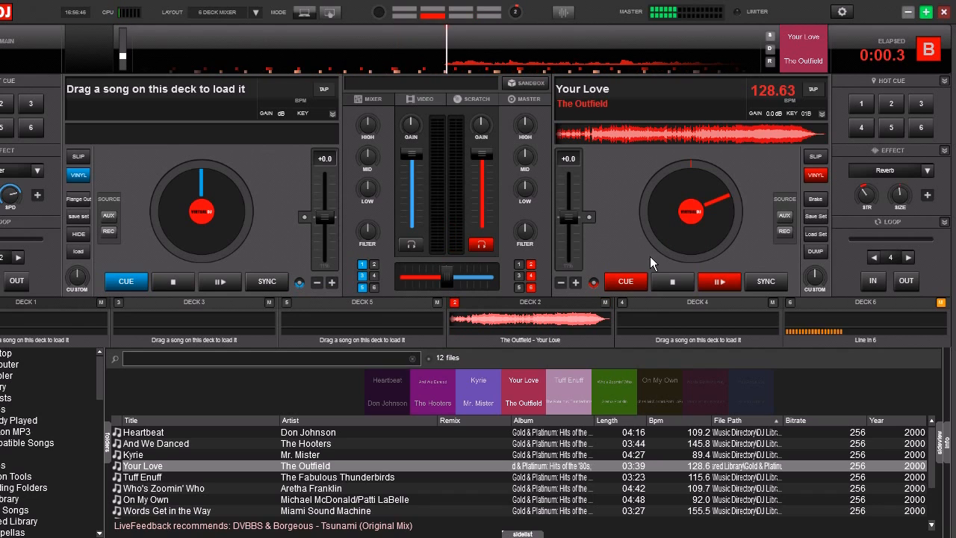